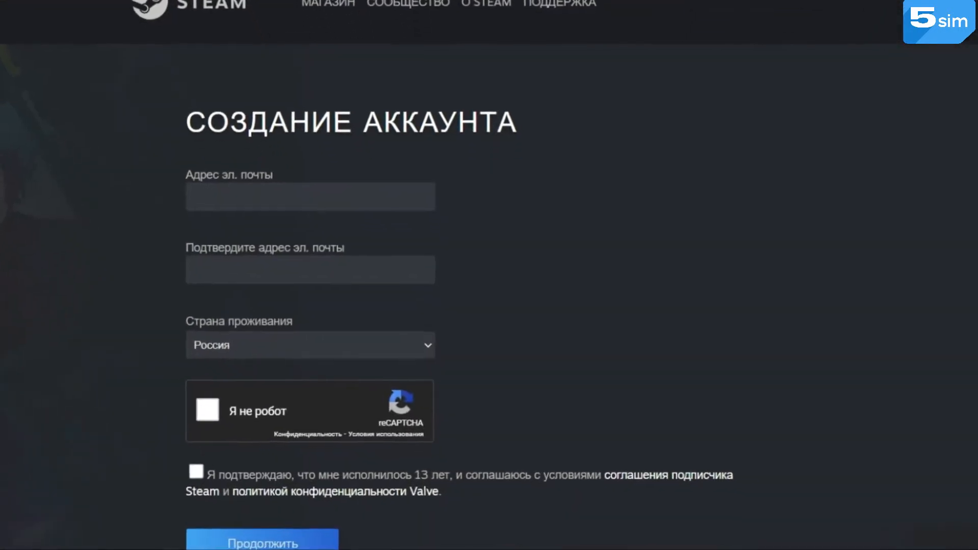
# Step: Submit the Steam account creation form with Продолжить (Continue) to trigger email confirmation
pyautogui.click(261, 539)
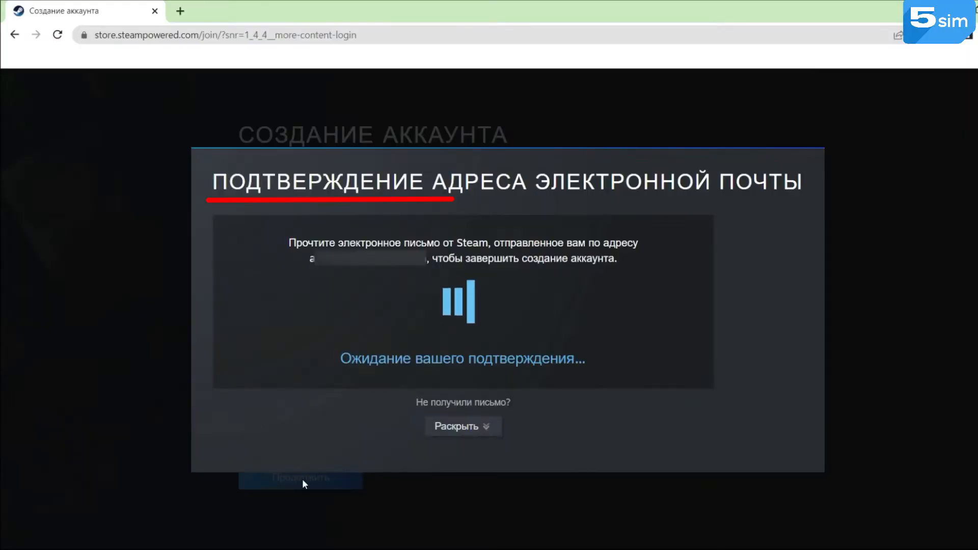